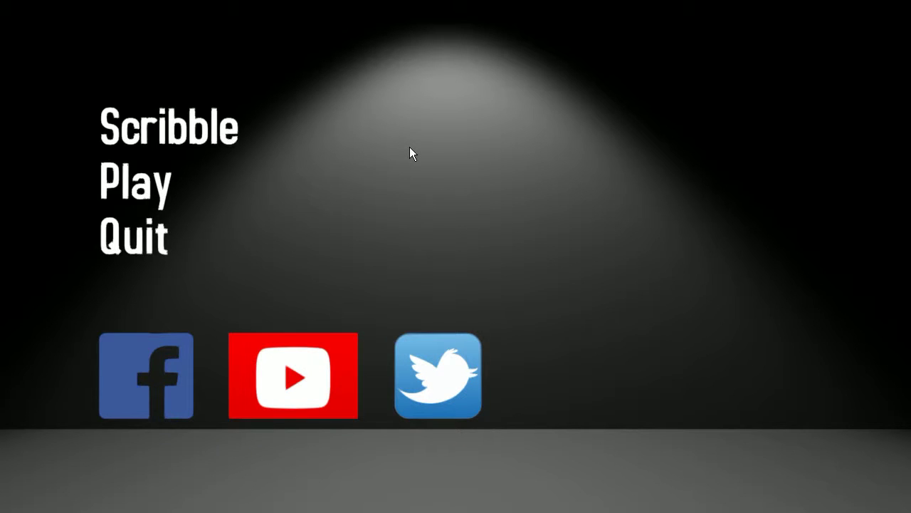
mouse_move(139, 184)
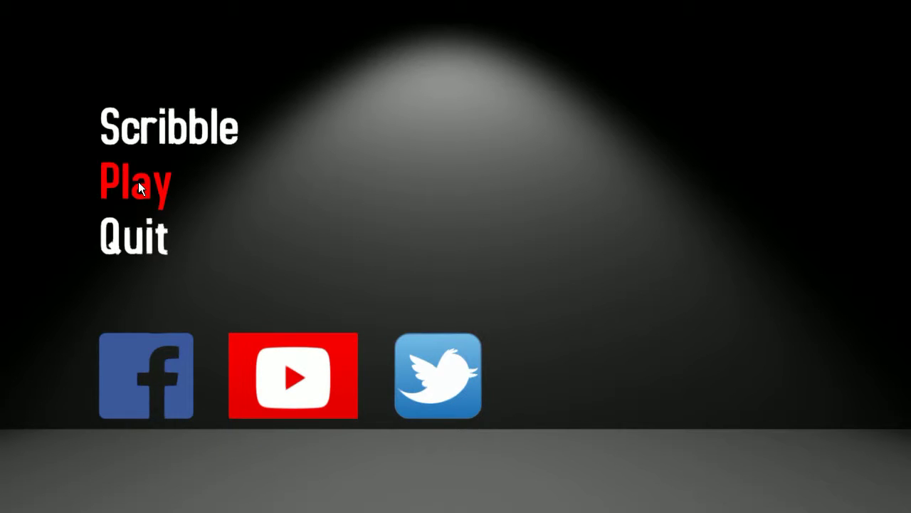
click(135, 183)
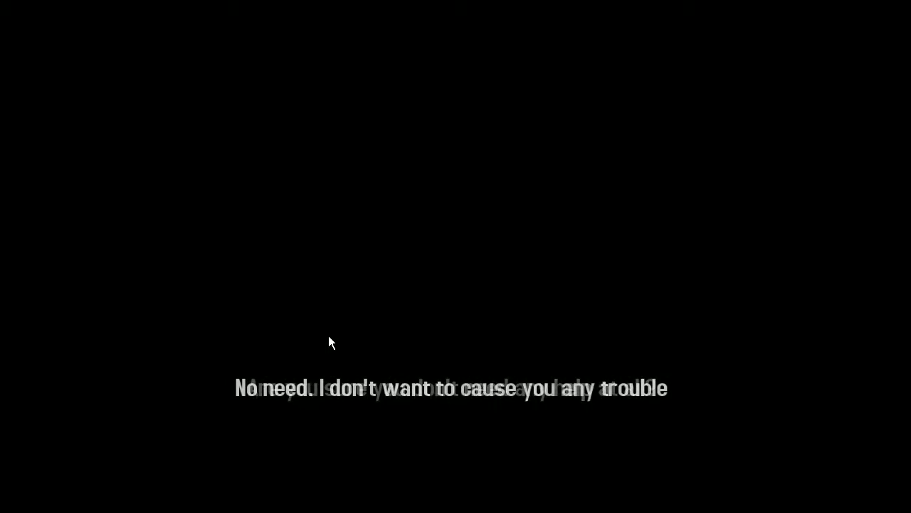
mouse_move(544, 283)
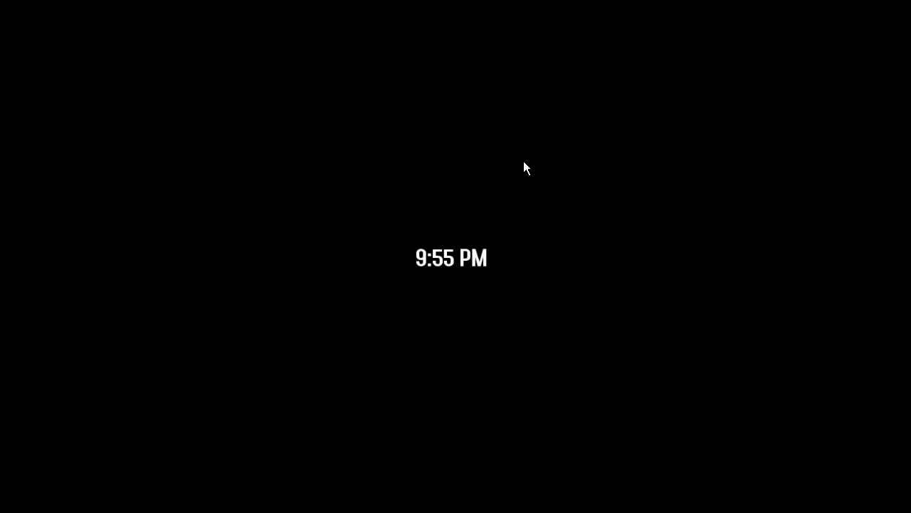
mouse_move(138, 195)
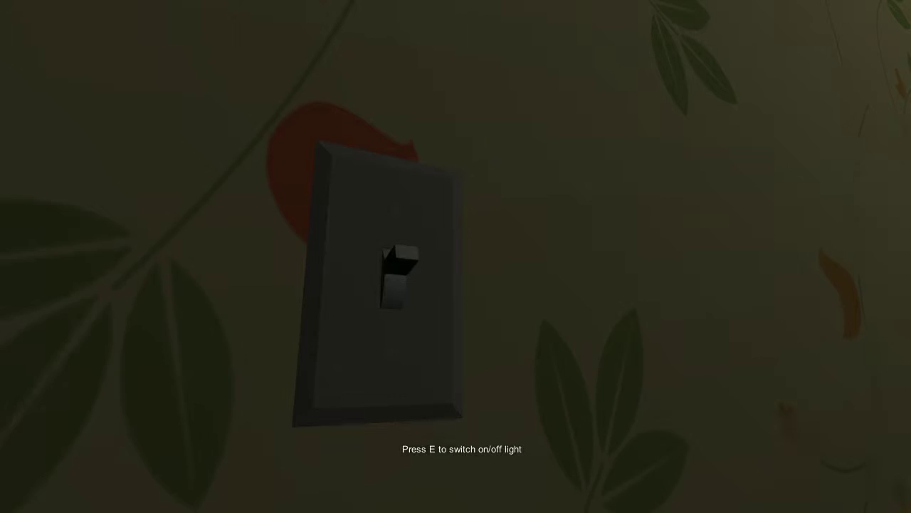
key(e)
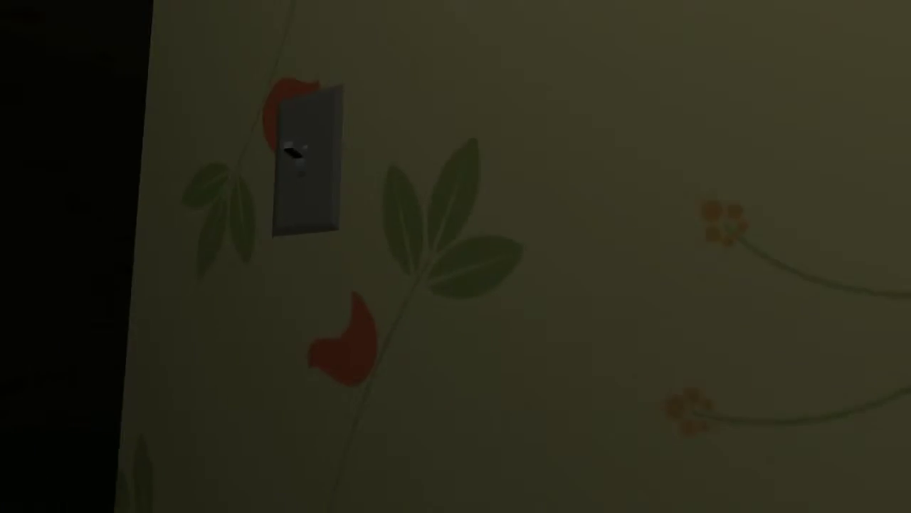
key(e)
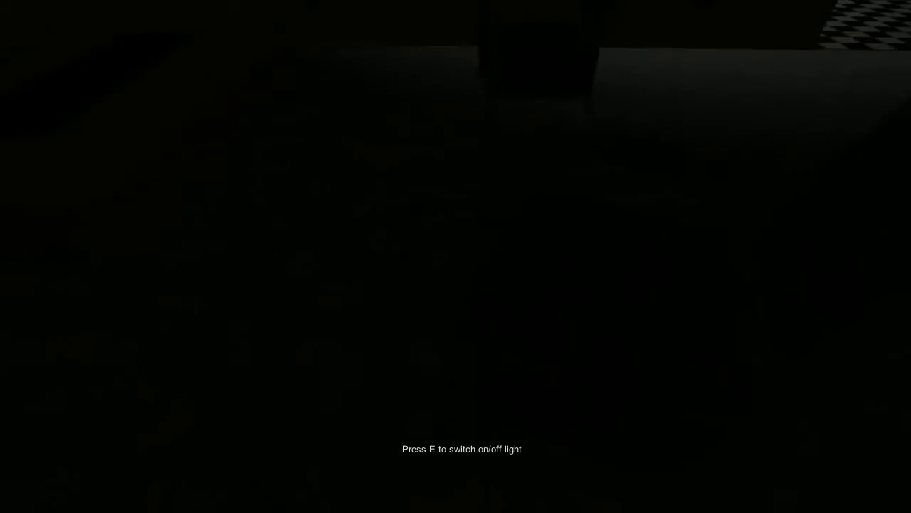
key(e)
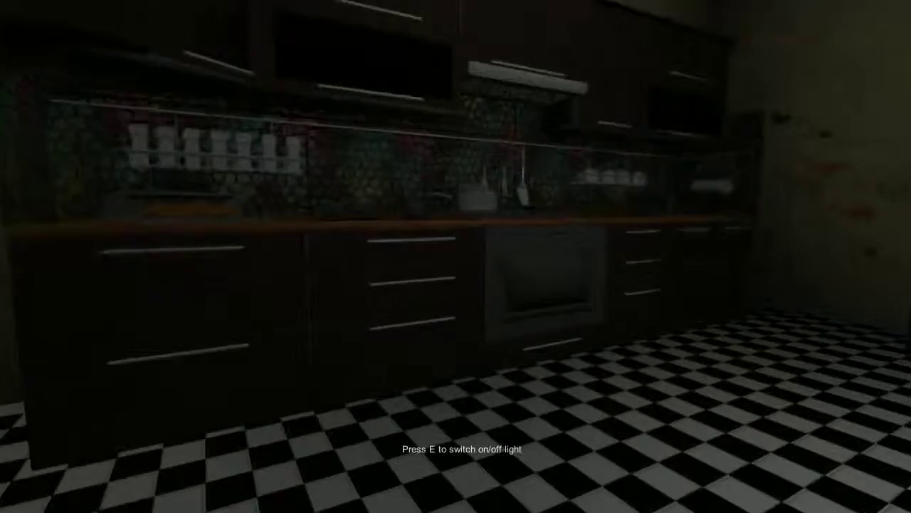
mouse_move(456, 256)
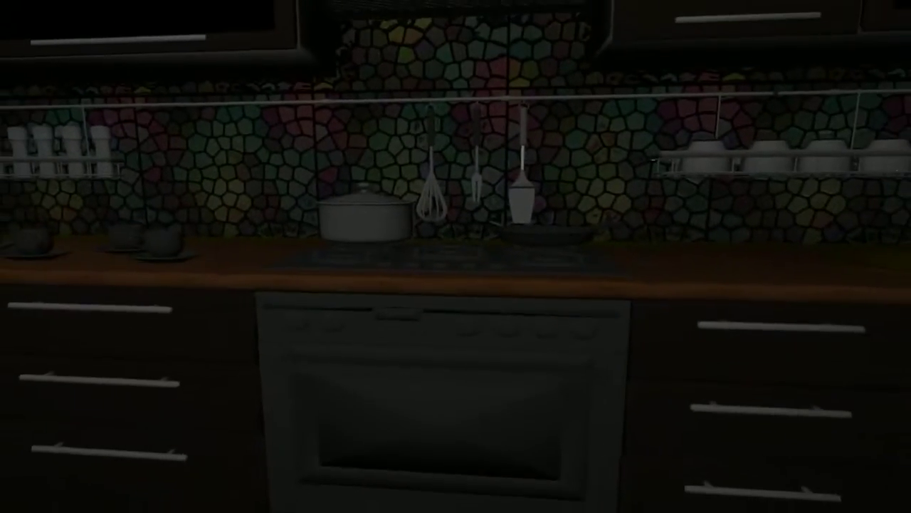